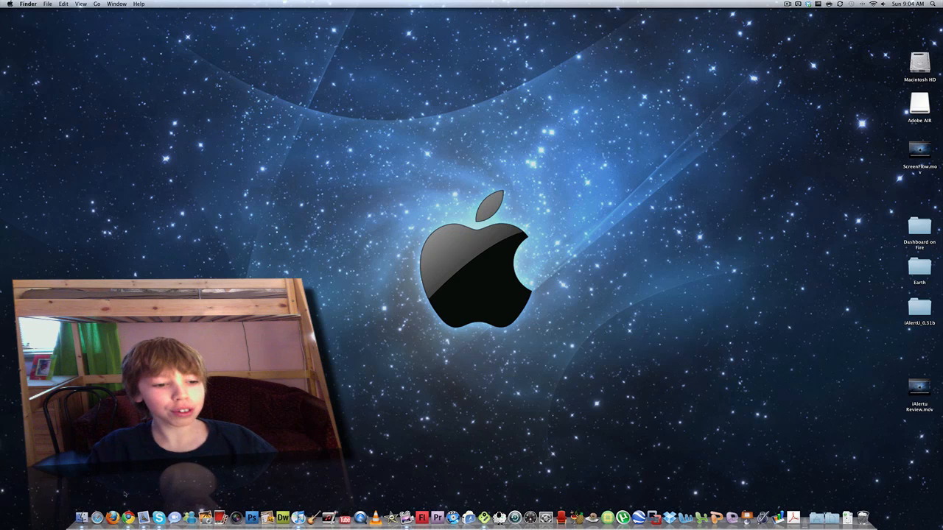
mouse_move(125, 508)
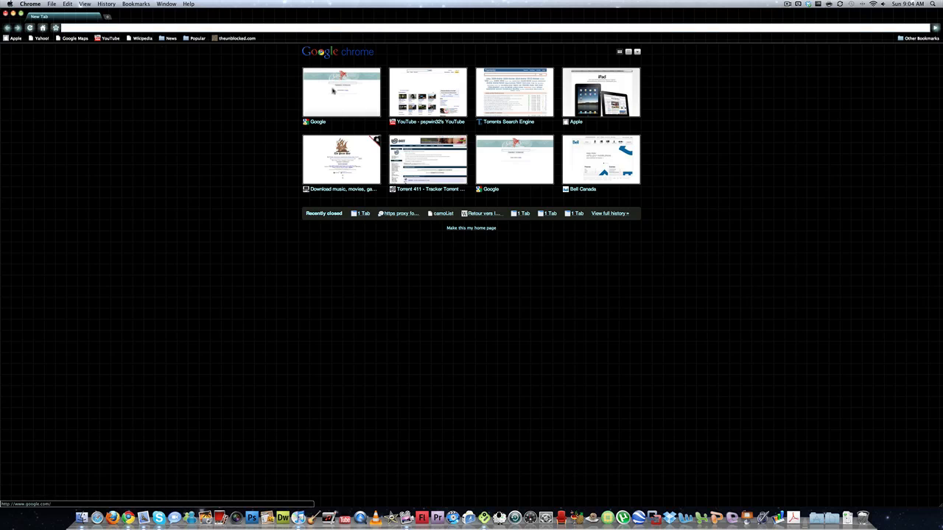
Open apptrackr.org in Chrome by typing 'apptrackr' and picking the suggestion.
click(341, 92)
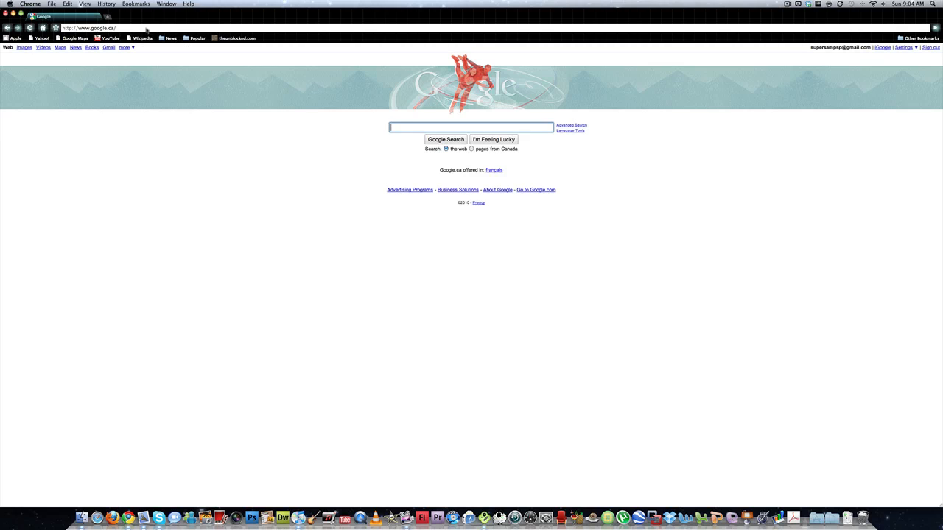
text(apptrackr)
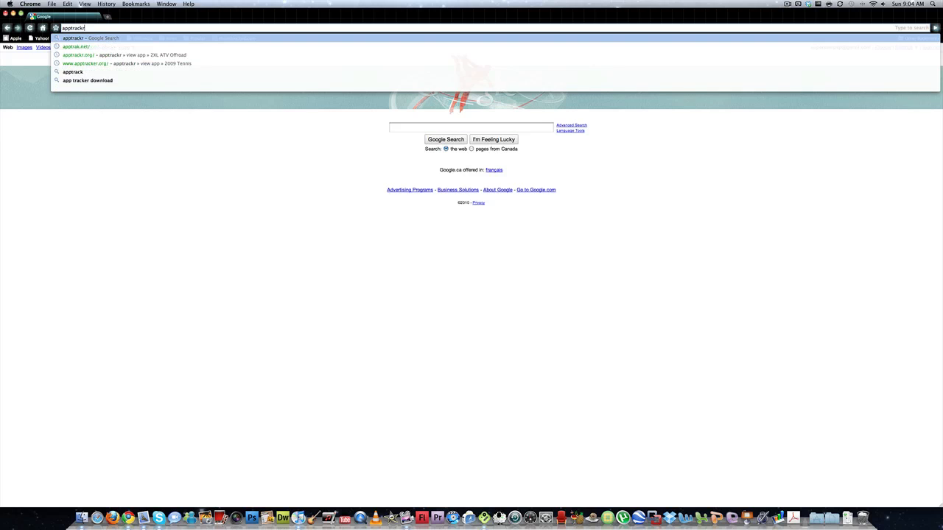
click(81, 54)
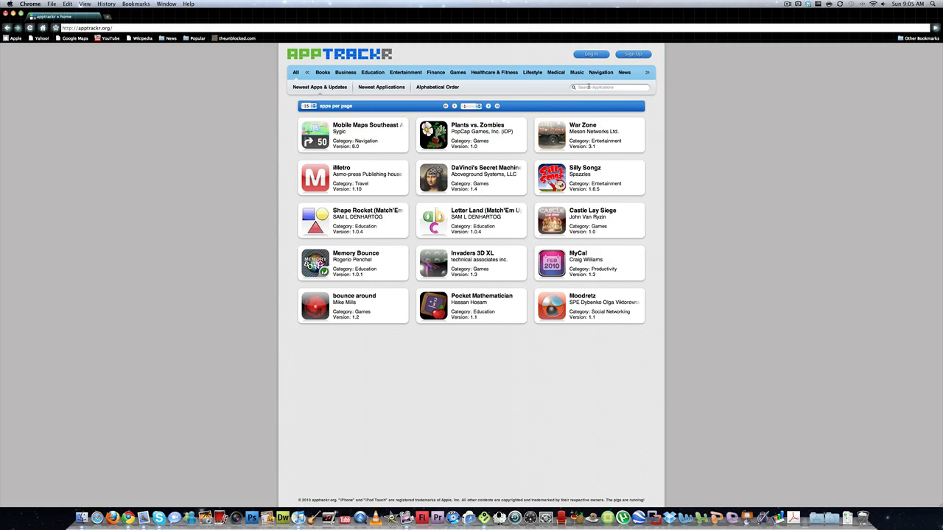
Search AppTrackr for 'need for speed' and open the Need for Speed Shift (International) result.
text(ne)
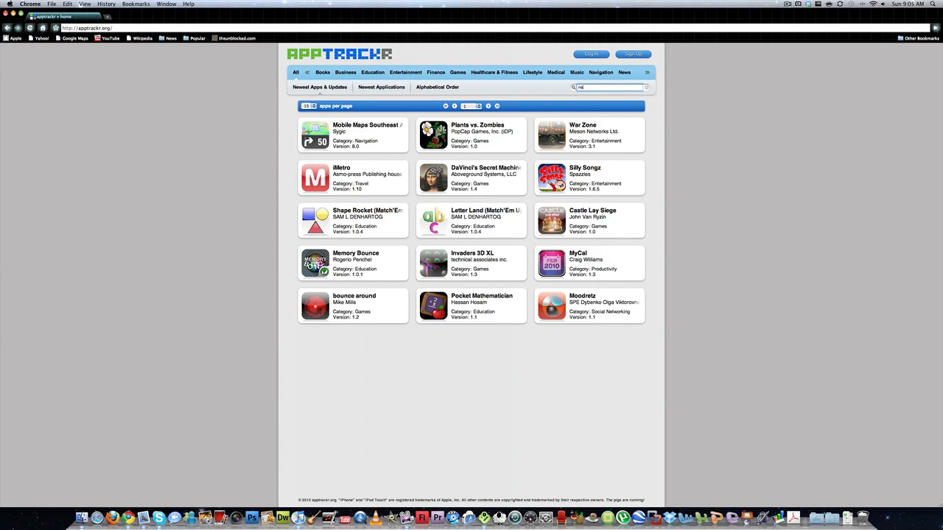
text(need for speed shift)
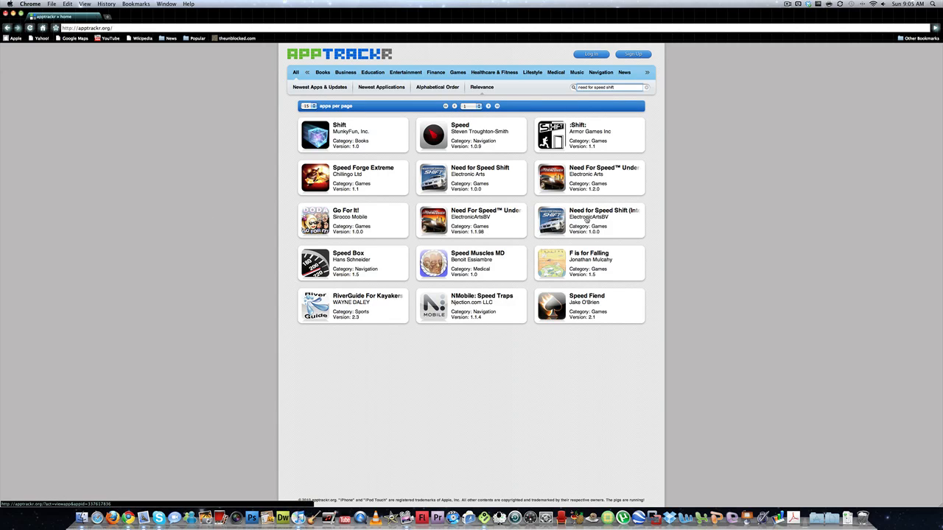
click(588, 220)
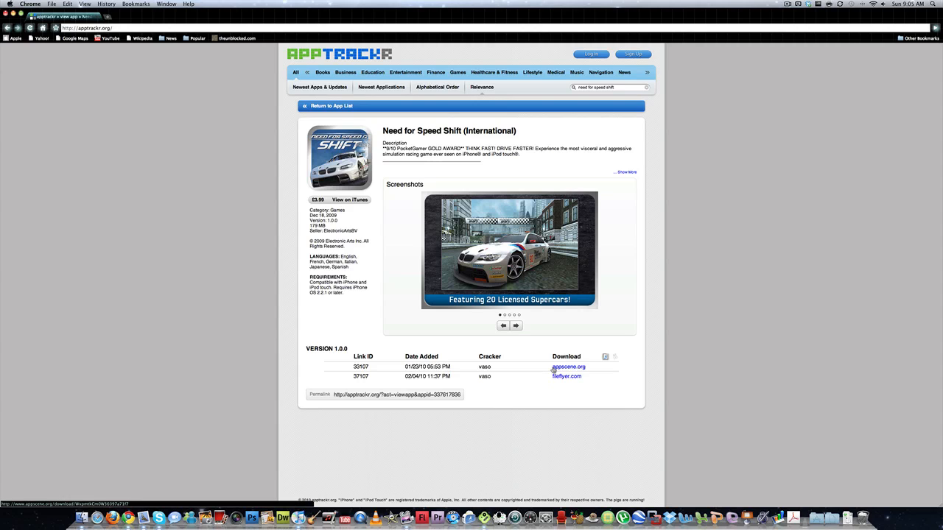
Follow the AppScene link, enter CAPTCHA 'su5e' and start the Need4SpeedShift zip download.
click(568, 367)
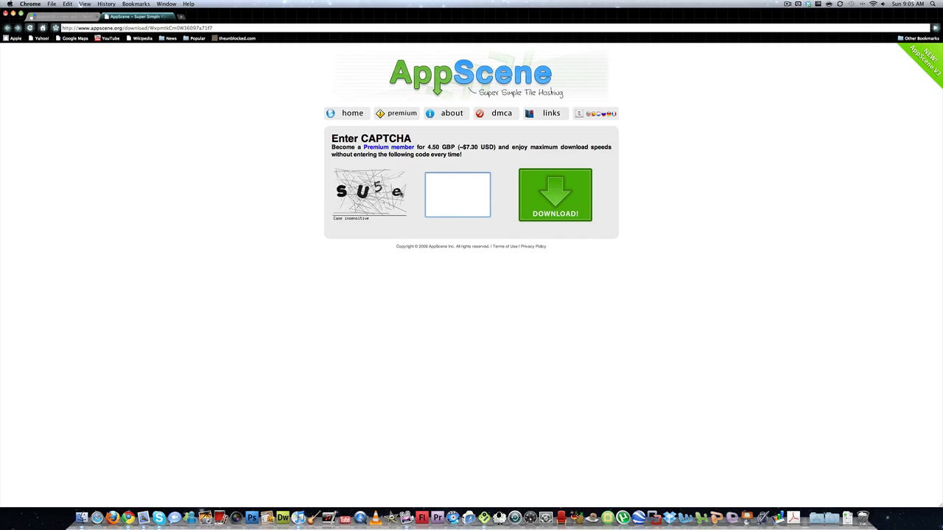
mouse_move(453, 408)
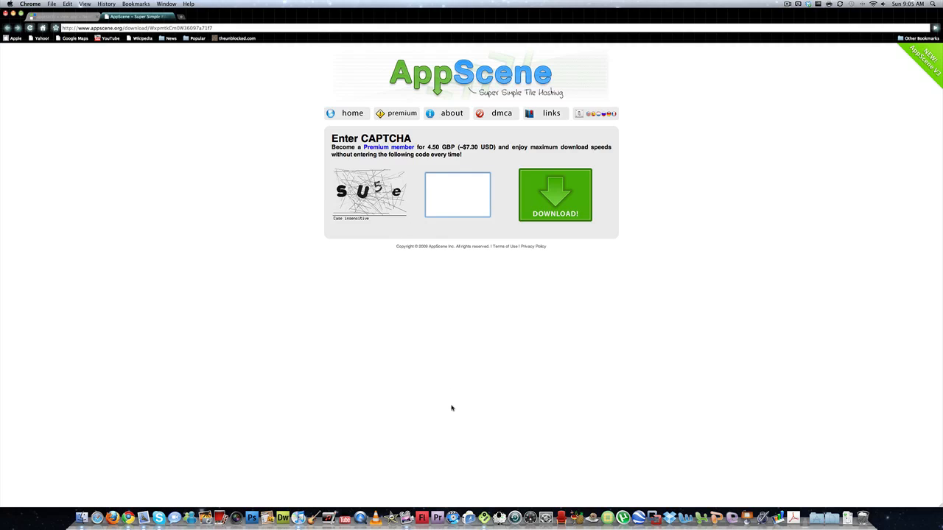
text(s)
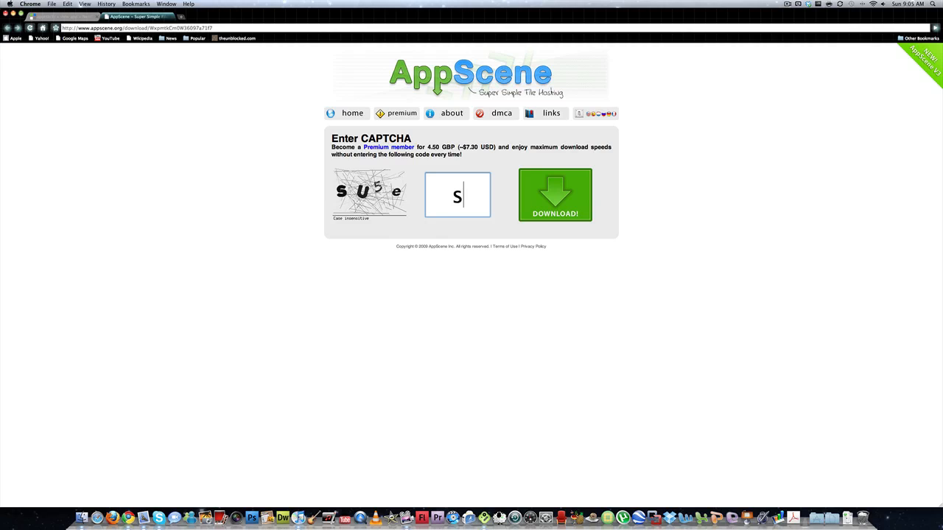
text(u5)
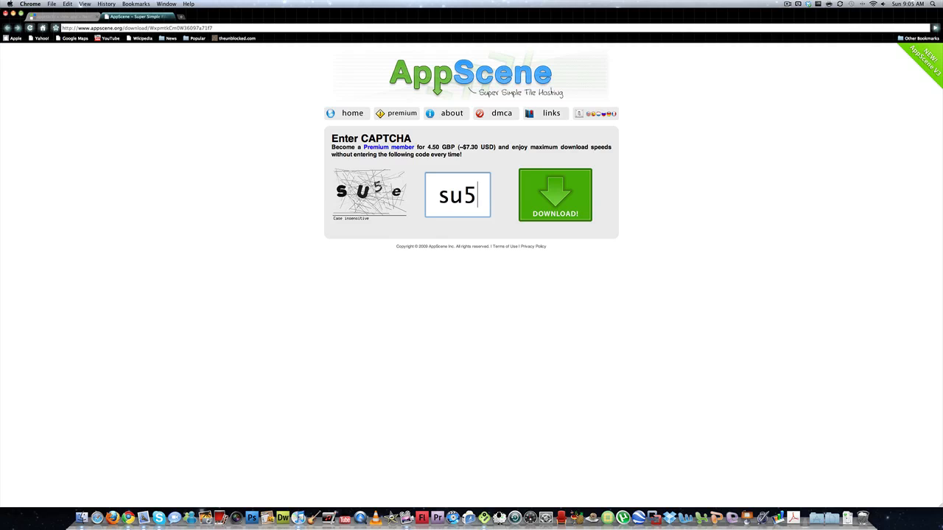
text(e)
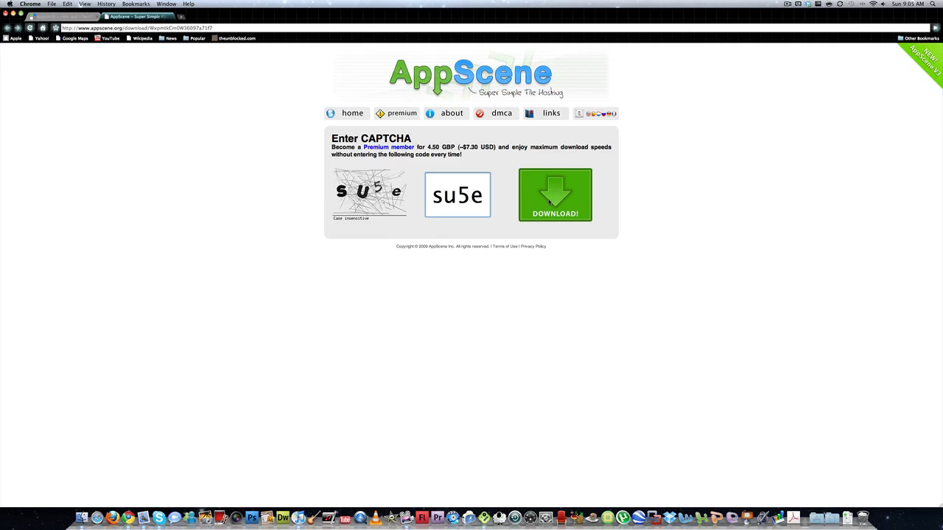
click(555, 195)
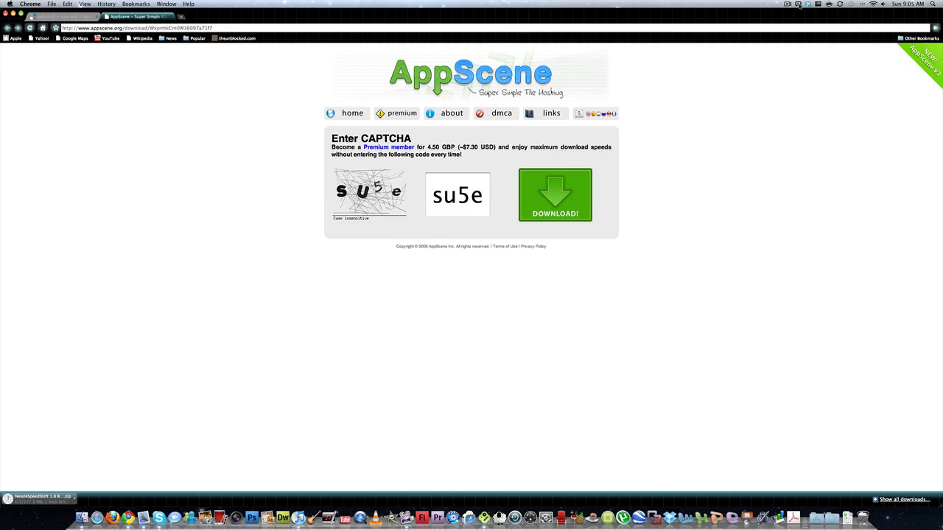
click(787, 4)
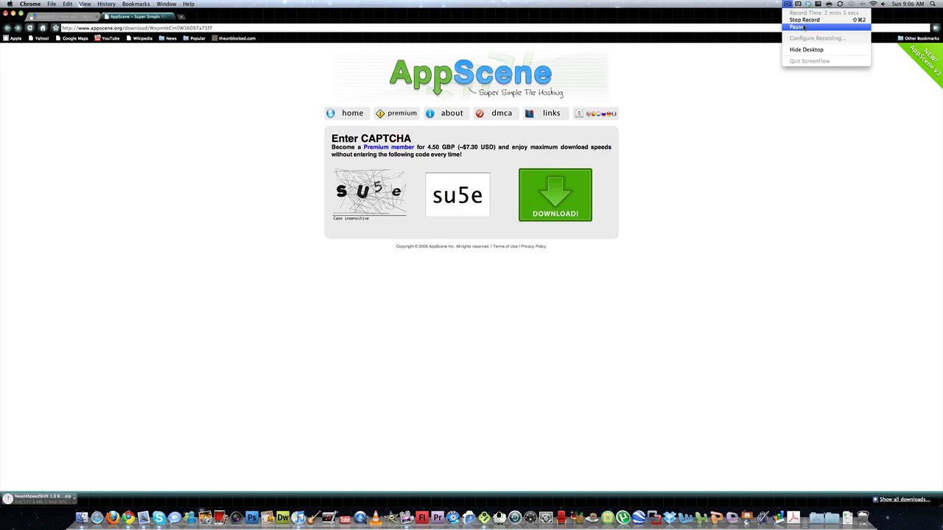
Browse the Downloads folder in Finder.
click(806, 49)
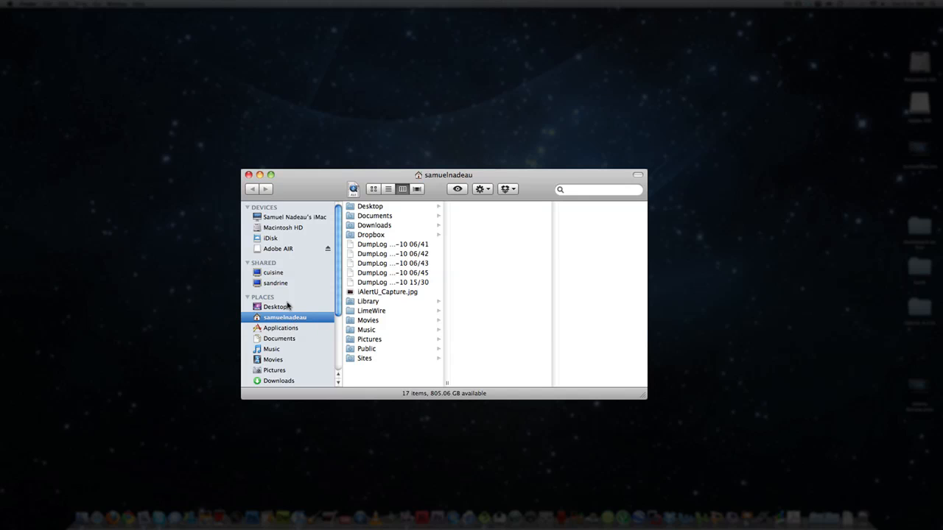
scroll(down, 3)
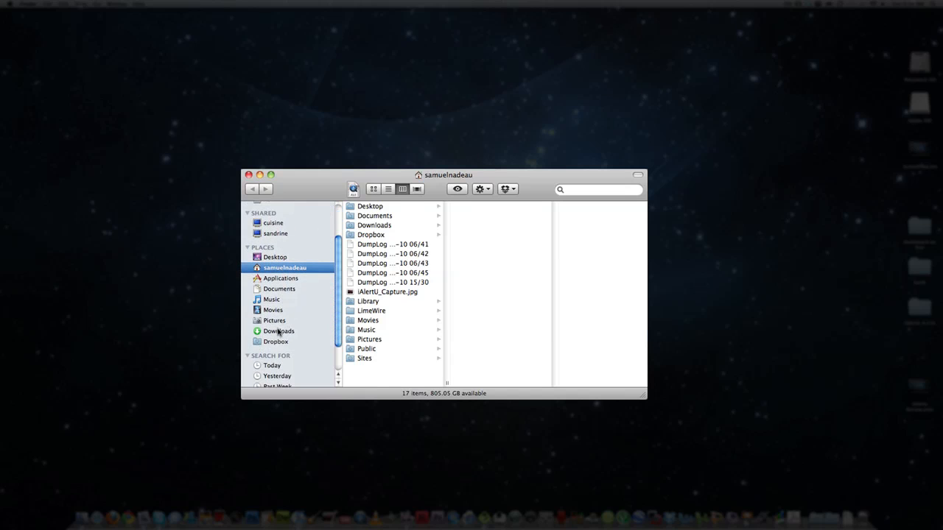
click(279, 331)
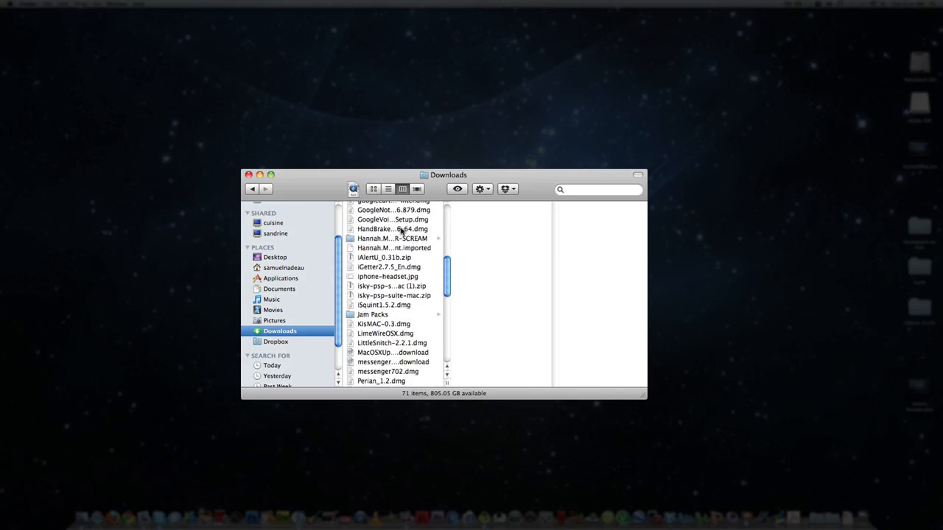
scroll(down, 3)
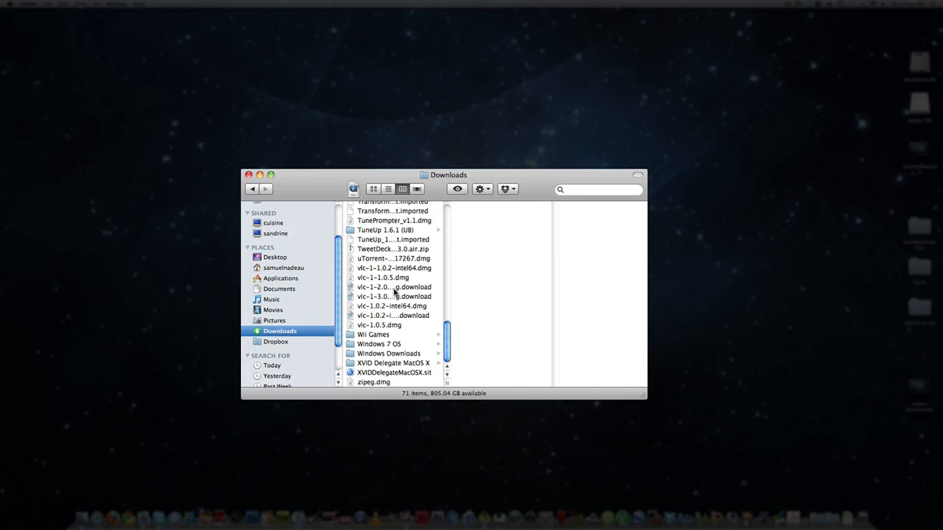
mouse_move(374, 259)
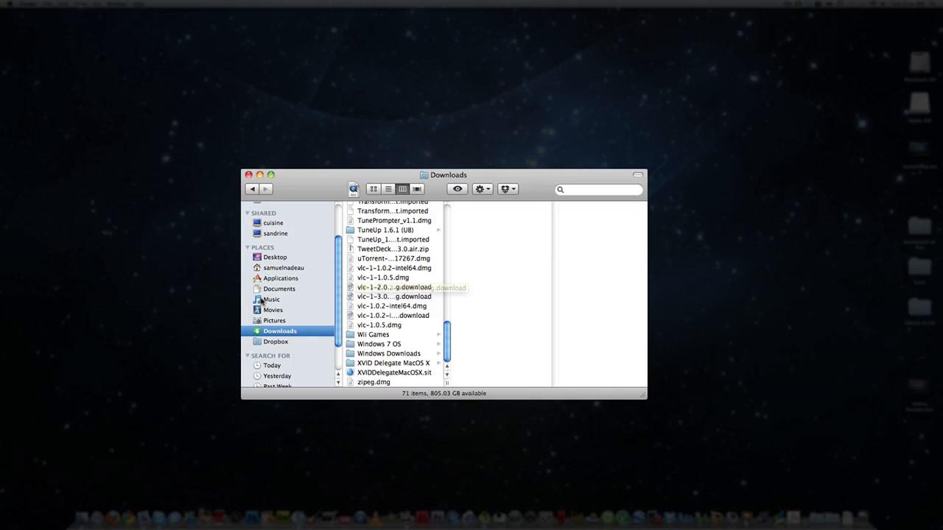
Navigate Music > iTunes > iTunes Media > Mobile Applications in Finder.
click(272, 299)
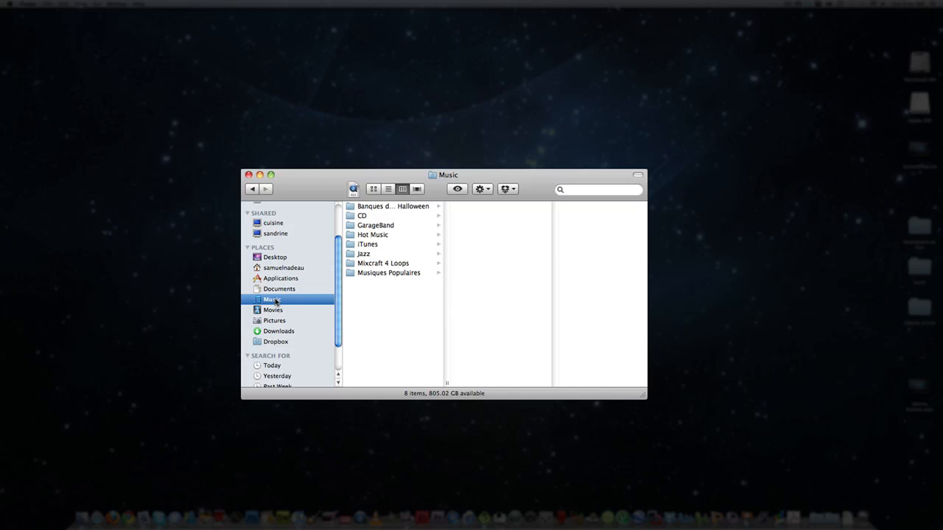
click(368, 244)
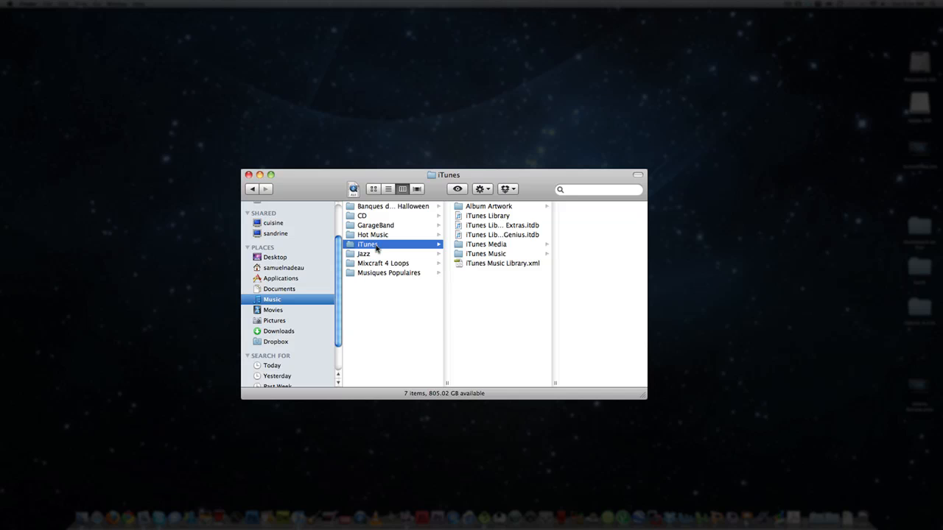
click(487, 244)
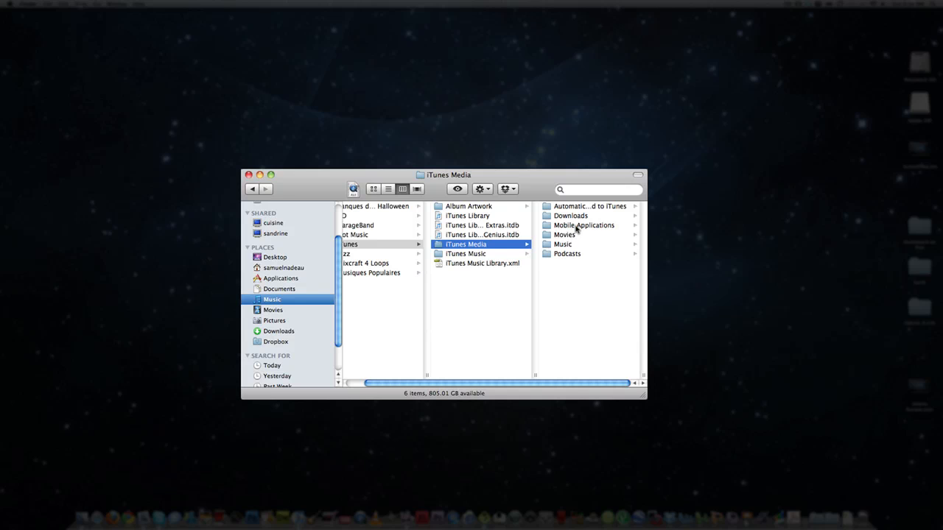
click(583, 225)
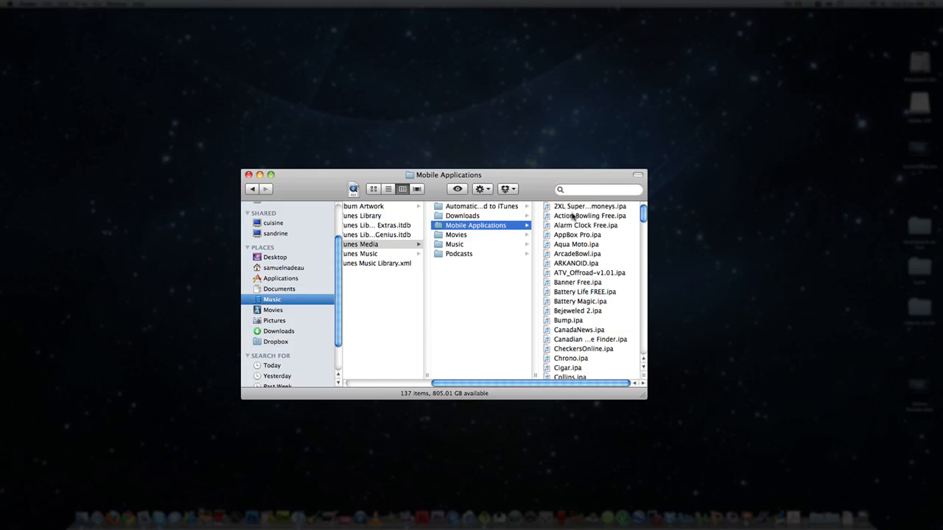
mouse_move(582, 254)
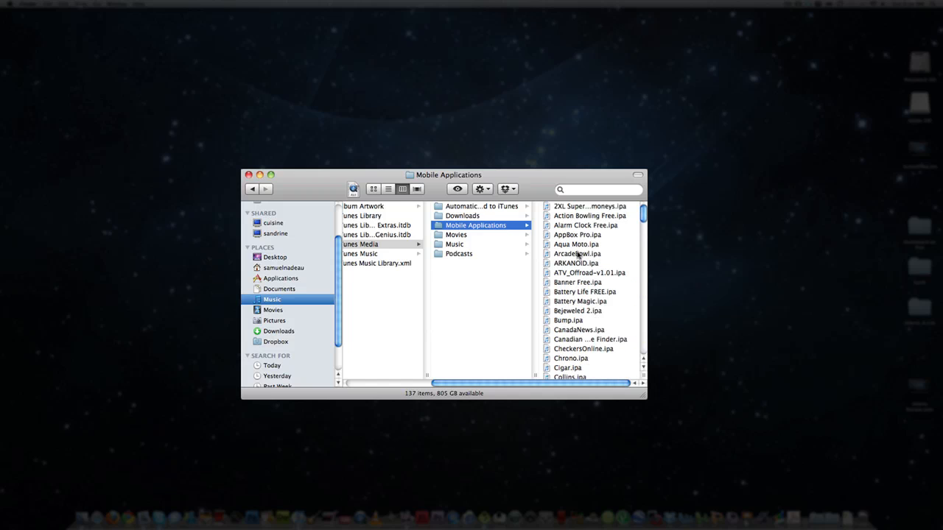
mouse_move(602, 267)
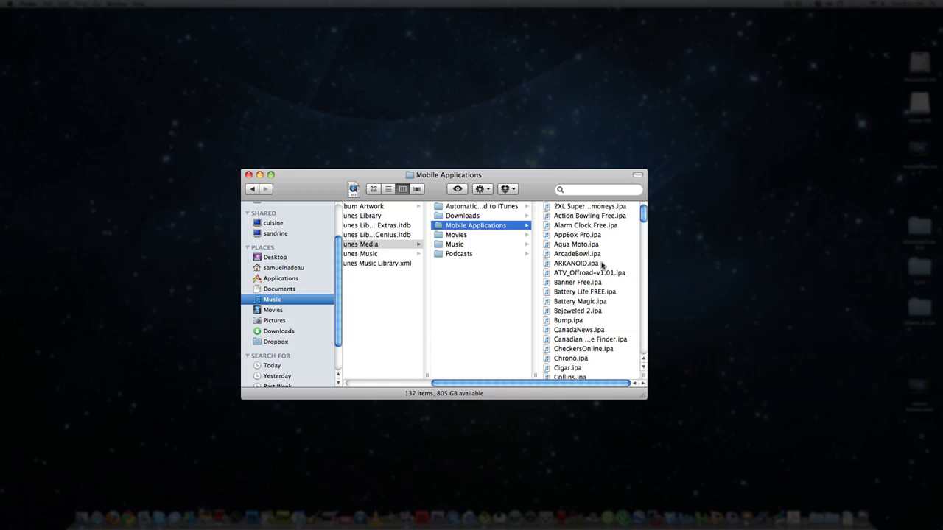
Scroll through the .ipa apps, including NFS Shift.ipa, then close the Finder window.
scroll(down, 3)
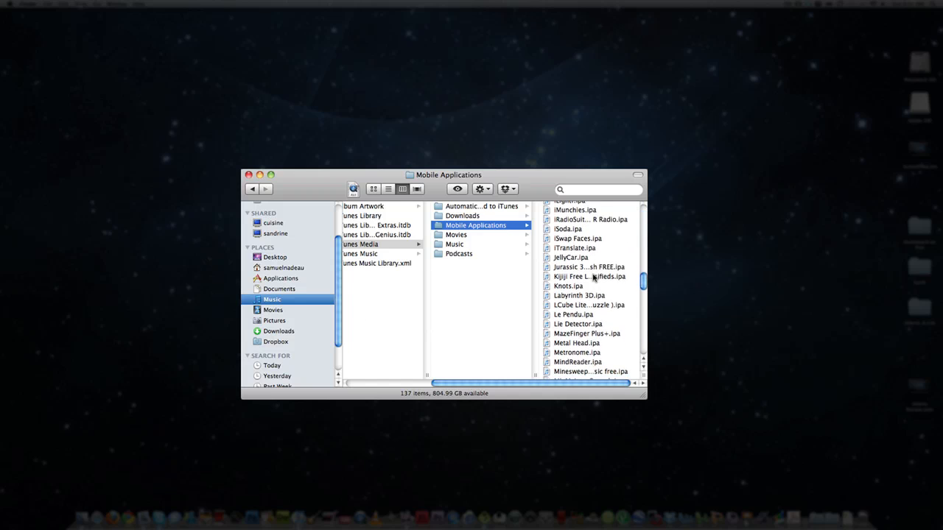
scroll(down, 3)
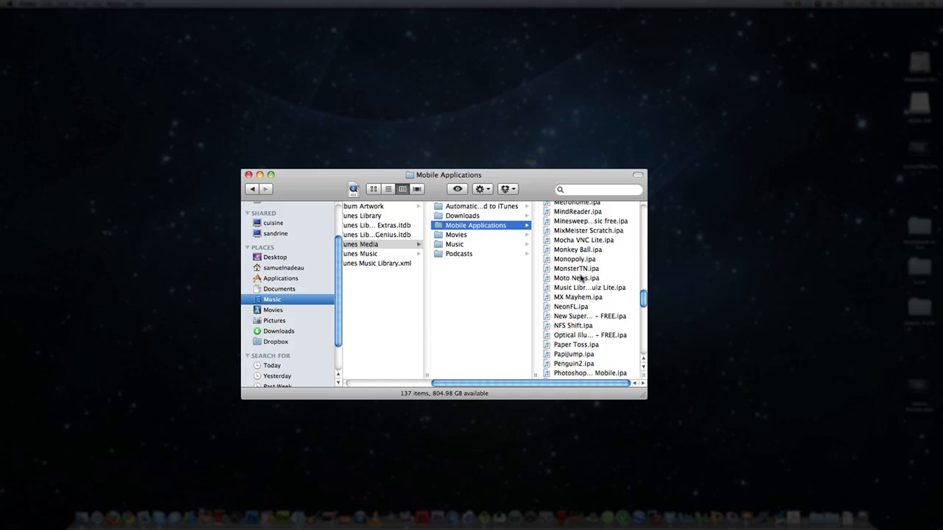
scroll(down, 3)
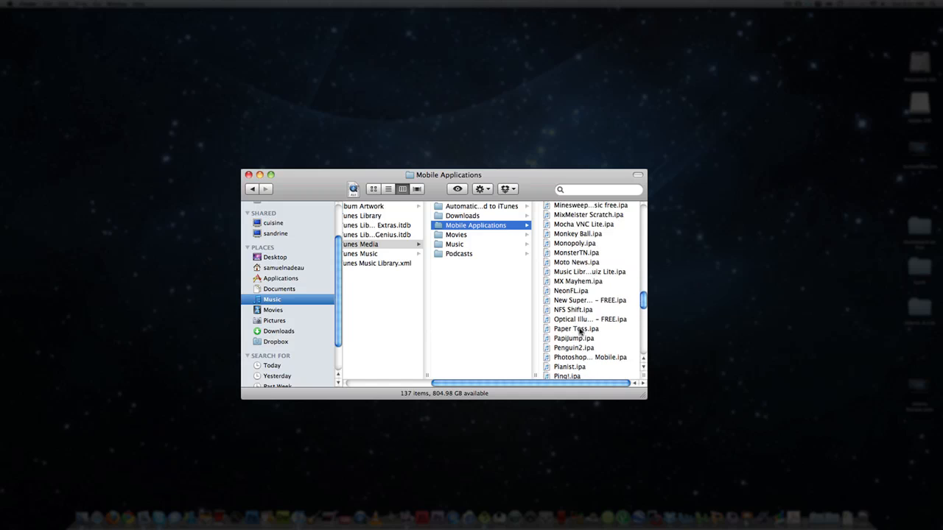
scroll(up, 3)
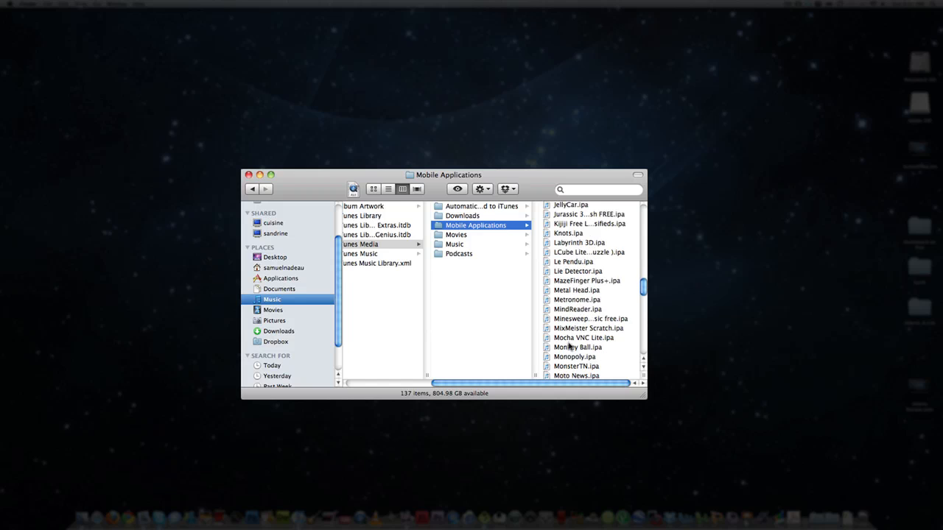
scroll(down, 3)
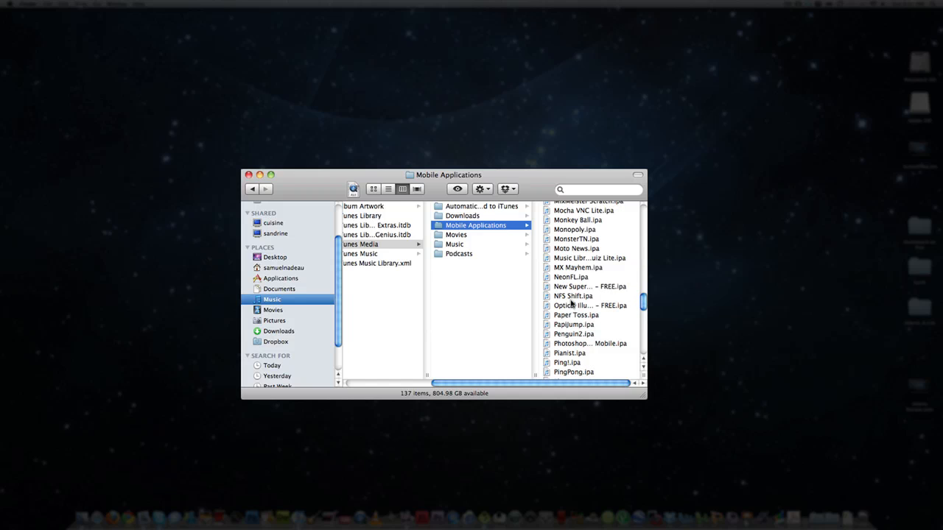
click(573, 296)
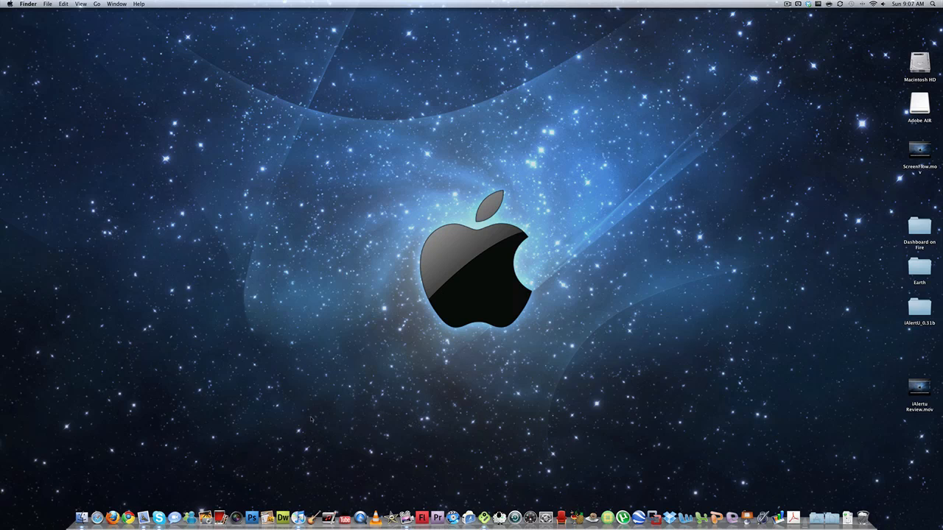
Add the .ipa from iTunes Media > Mobile Applications through the Add To Library dialog.
click(296, 518)
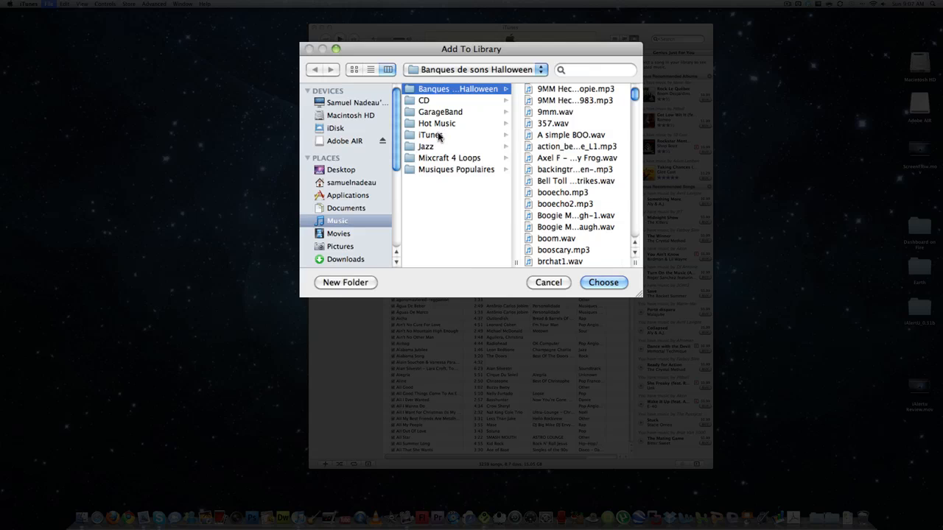
click(430, 135)
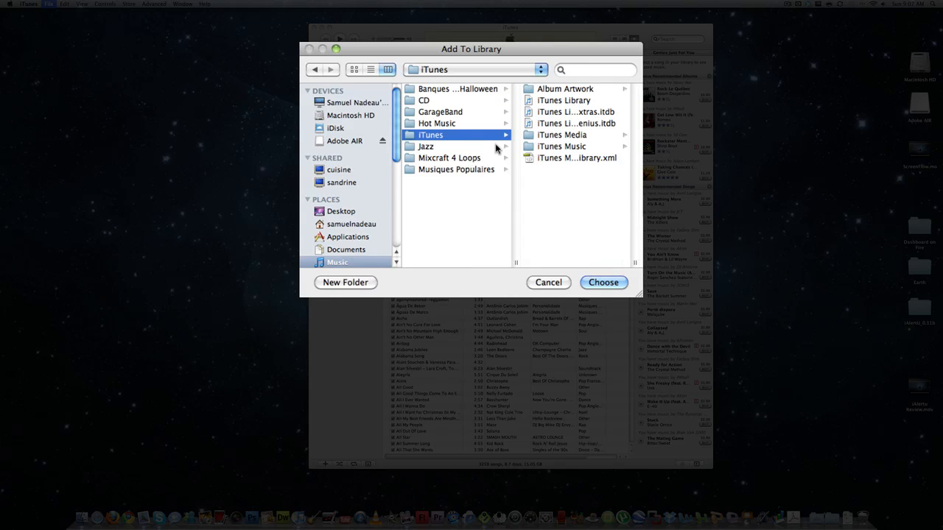
click(446, 134)
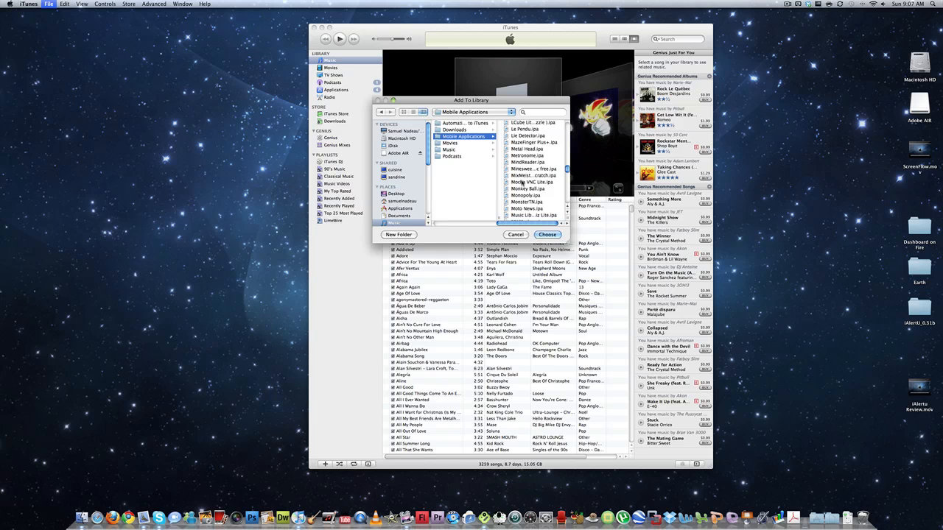
click(516, 234)
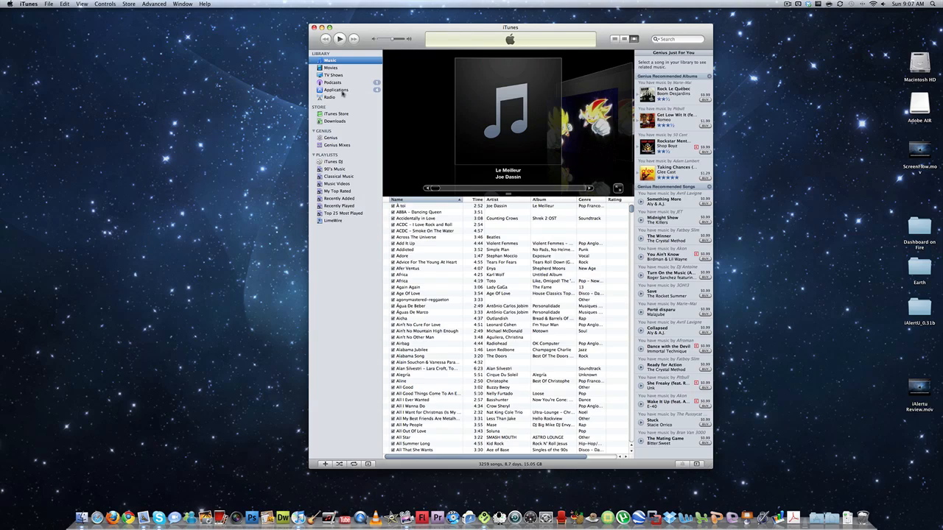
Show the Applications library grid of 137 apps and scroll through it.
click(337, 90)
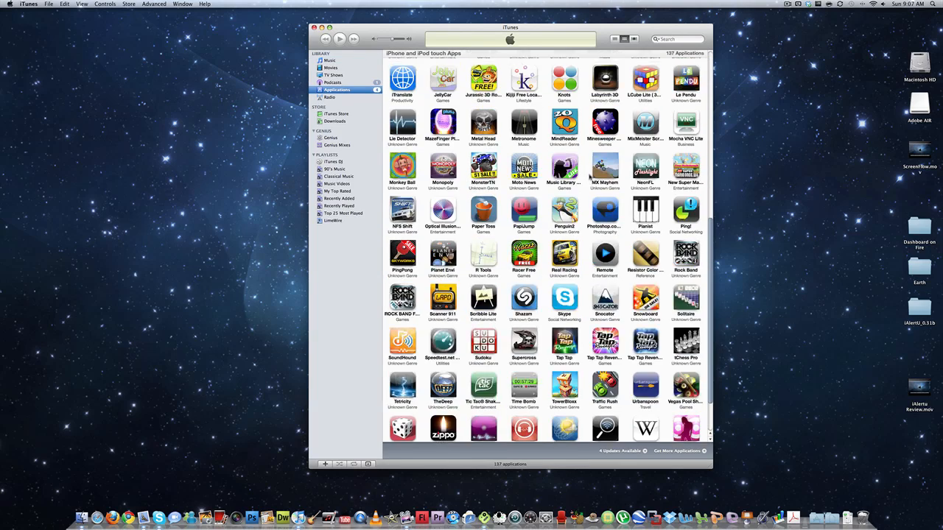
scroll(up, 3)
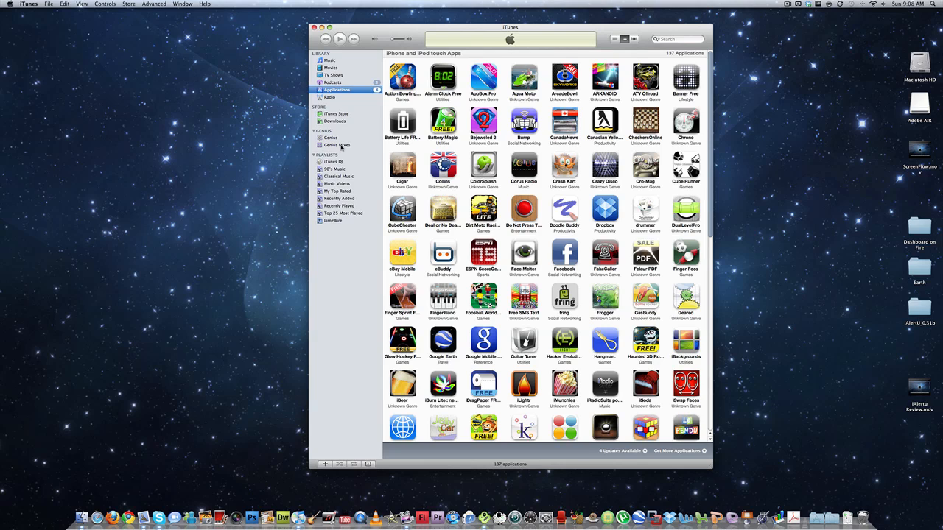
mouse_move(288, 191)
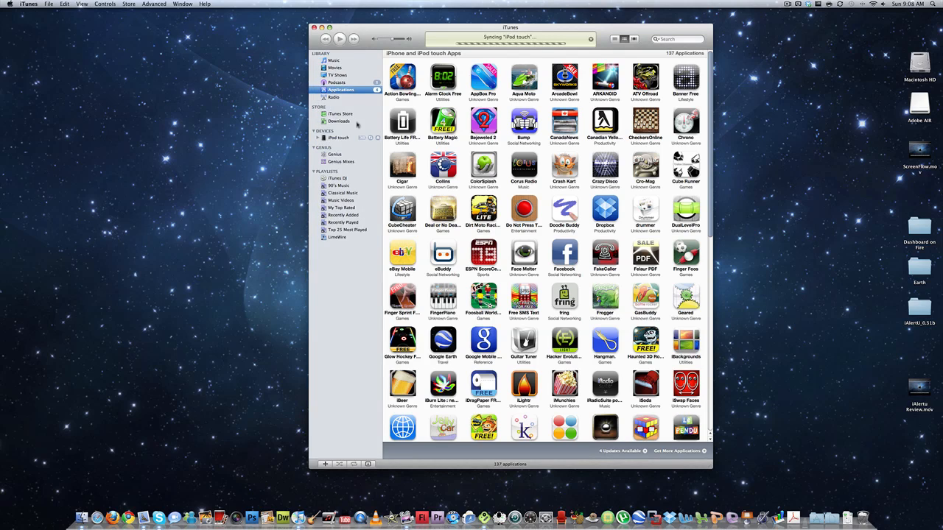
Select iPod touch under Devices to view its Summary page.
click(339, 138)
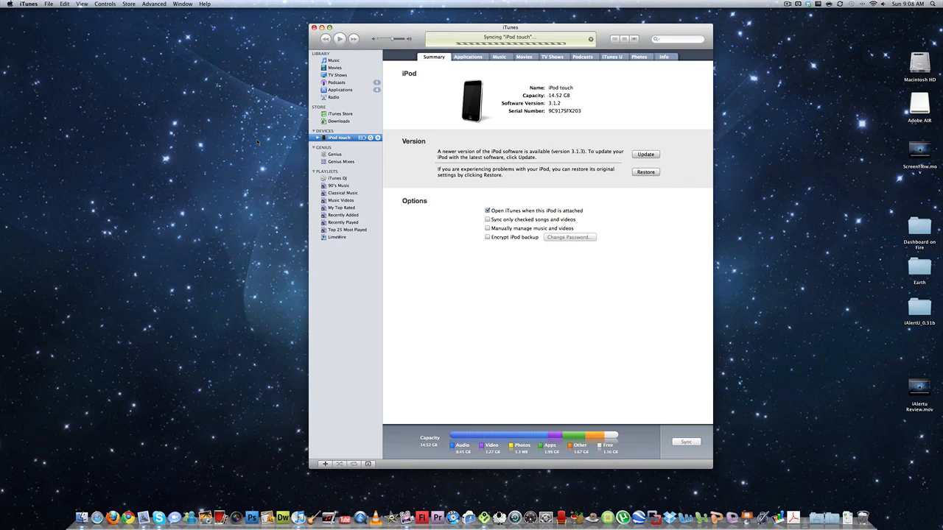
mouse_move(418, 141)
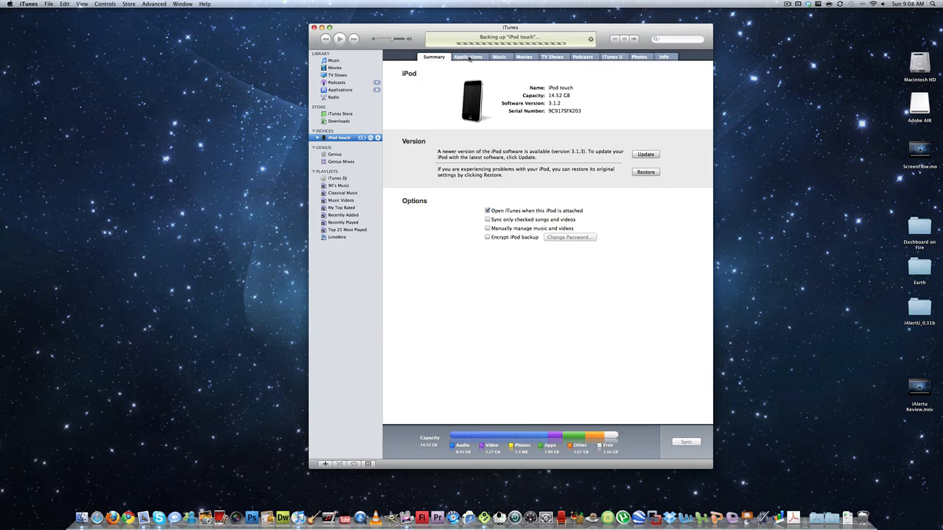
mouse_move(457, 135)
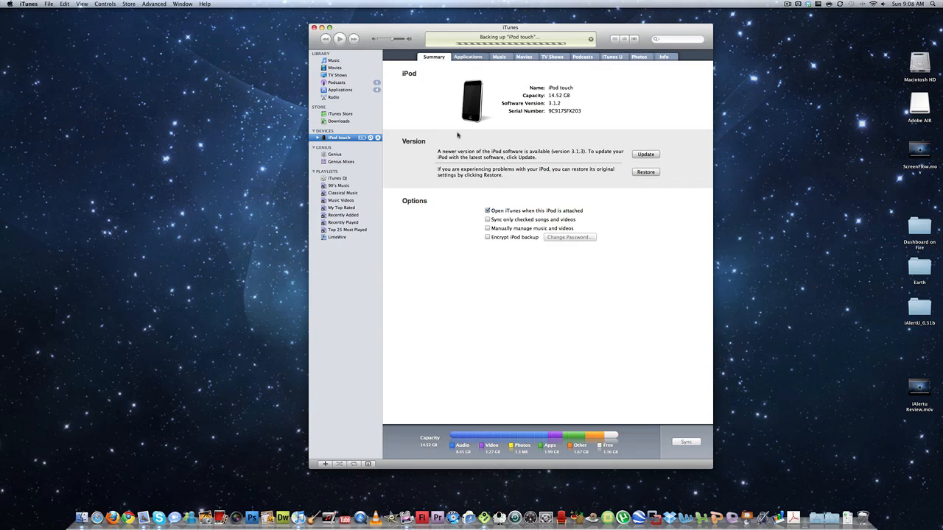
Open the iPod touch Applications tab and scroll to the end of the Sync Applications checklist.
click(468, 57)
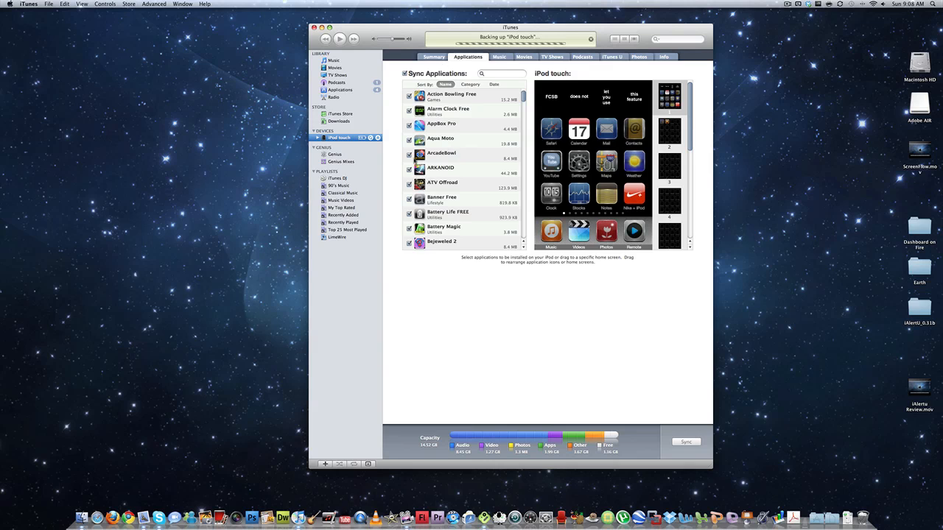
scroll(down, 3)
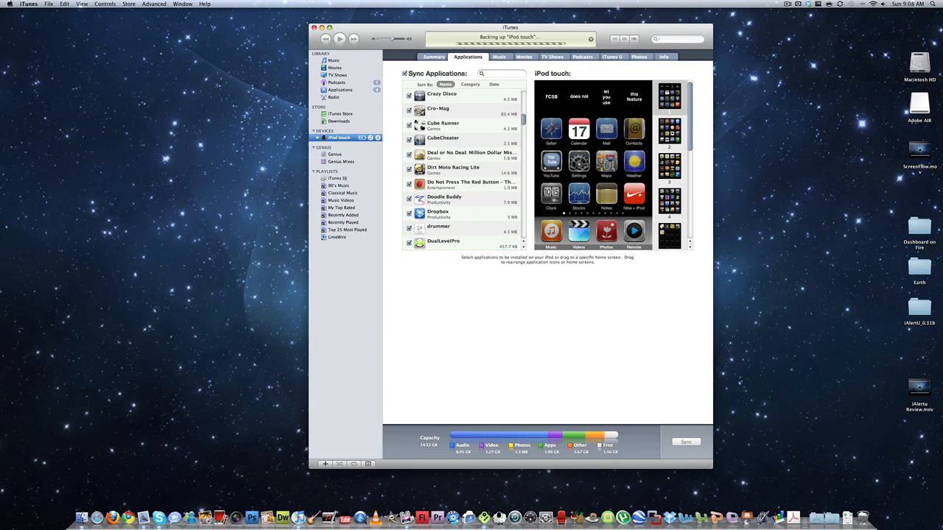
scroll(down, 3)
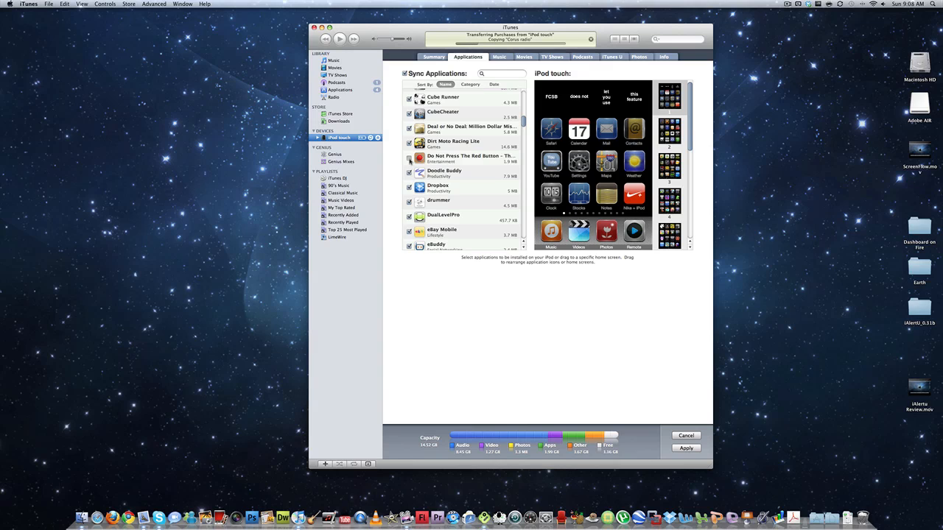
scroll(down, 3)
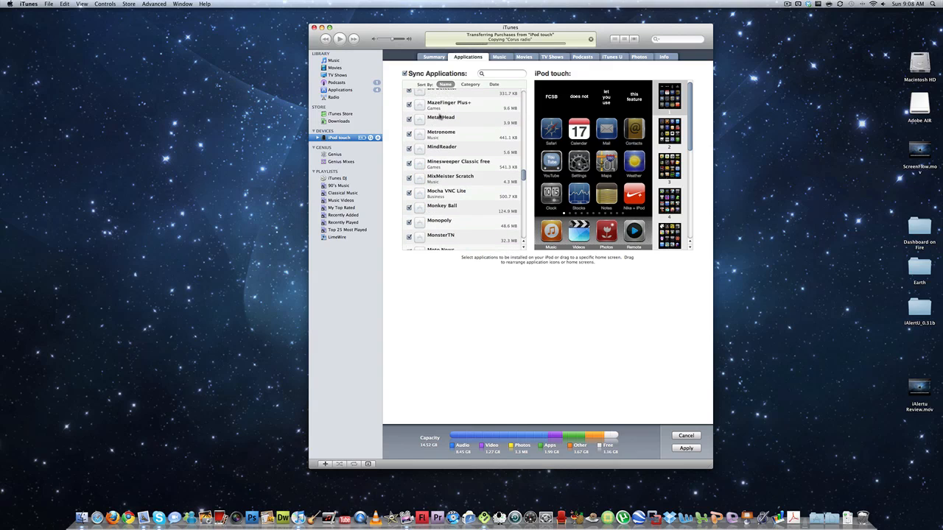
scroll(down, 3)
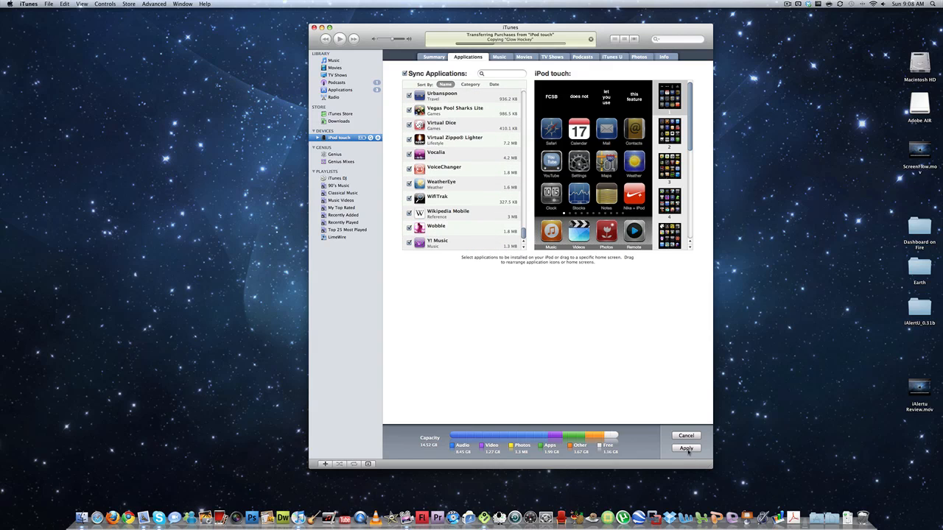
Apply the Sync Applications changes and wait for the iPod touch transfer to complete.
click(686, 448)
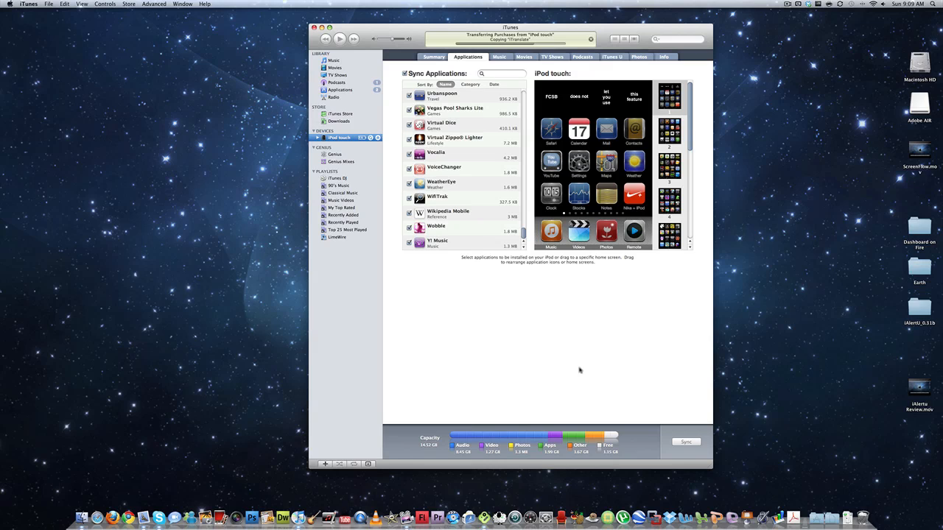
click(686, 441)
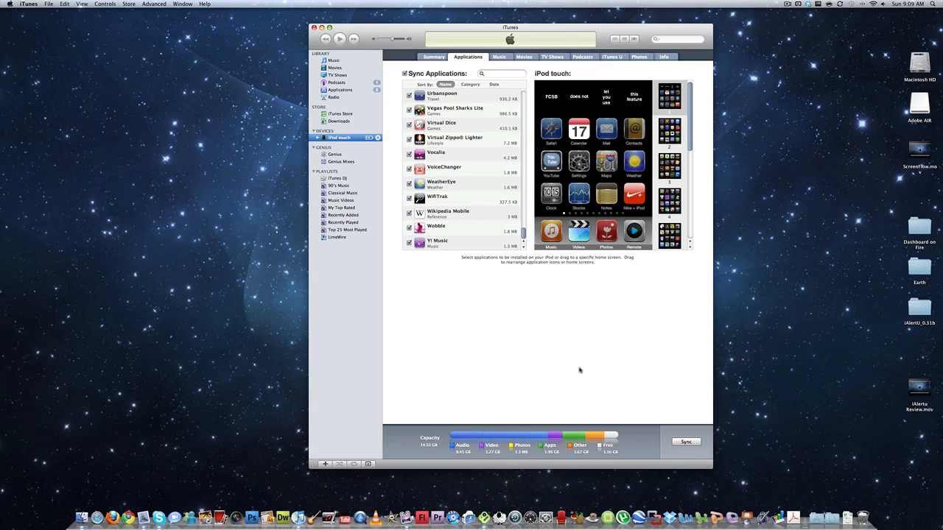
mouse_move(534, 169)
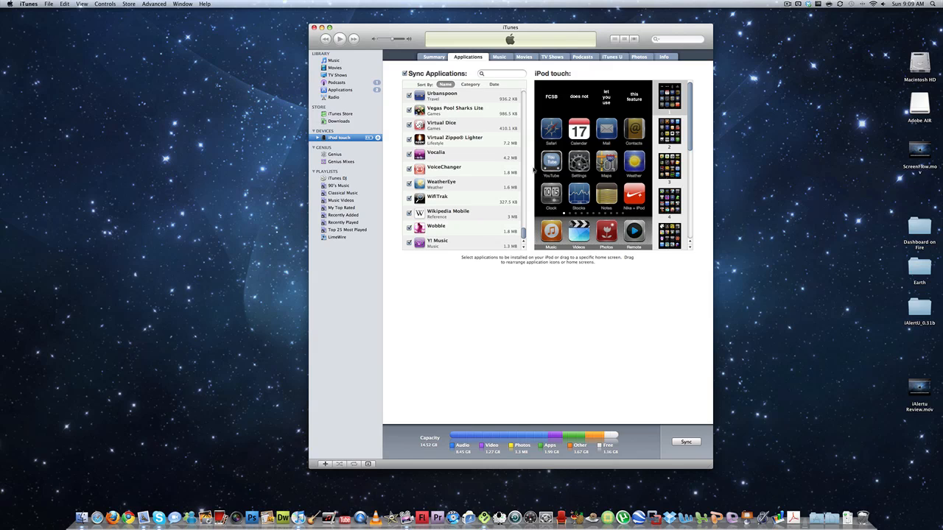